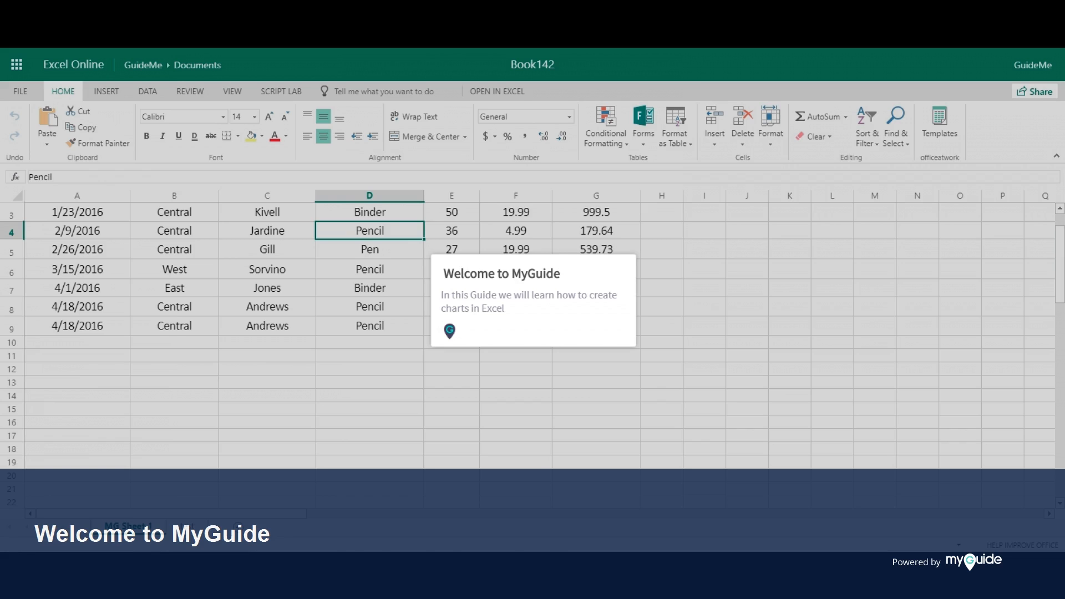
Insert a default clustered column chart of the sales columns E–G with Alt+F1.
left_click(449, 332)
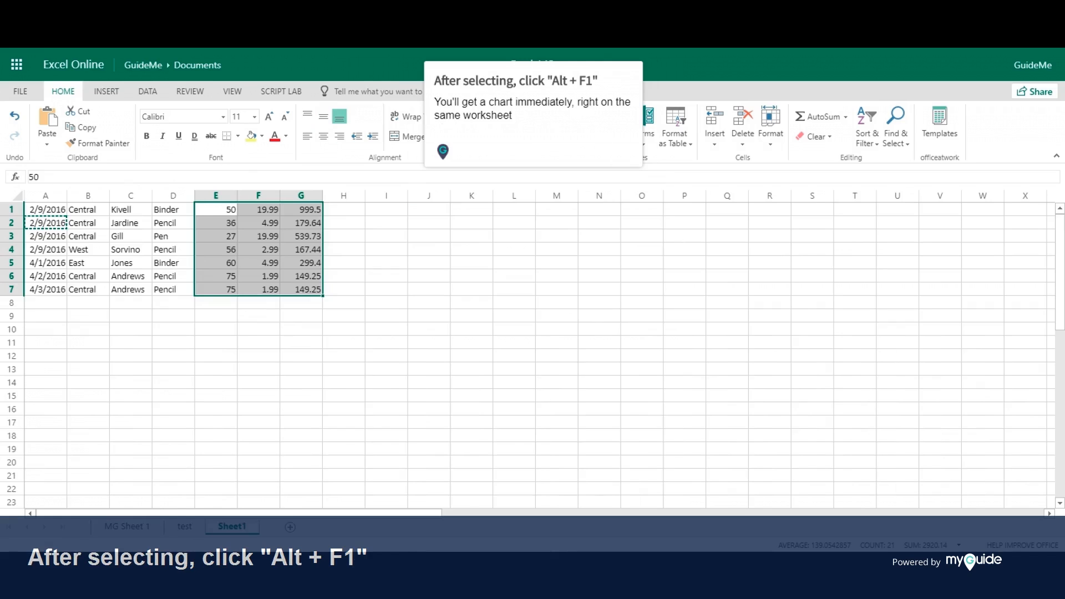
key("alt+F1")
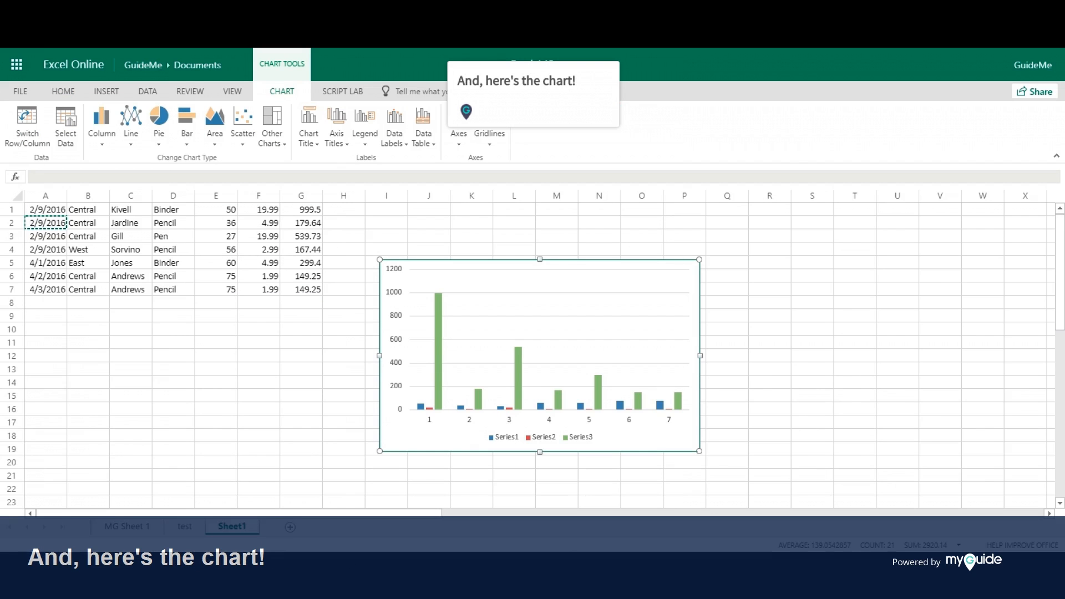